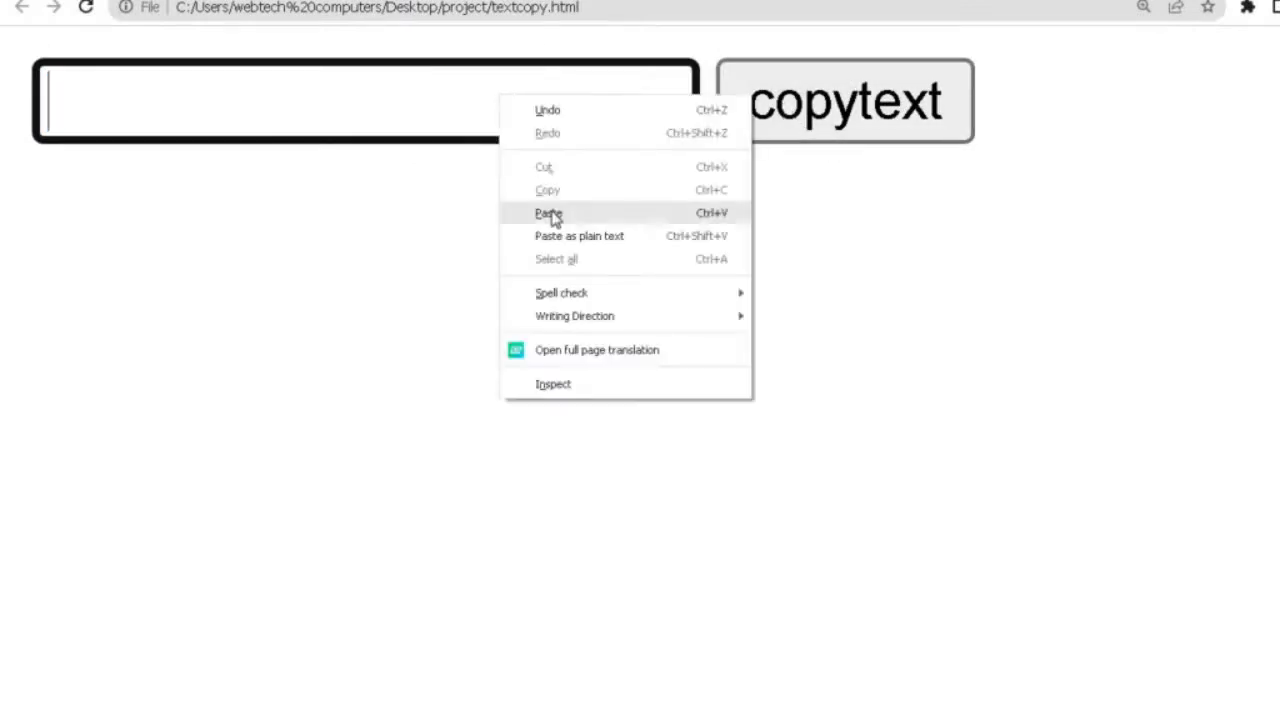
Give textcopy.html the title copy-clipboard.
{"action": "left_click", "coordinate": [548, 212]}
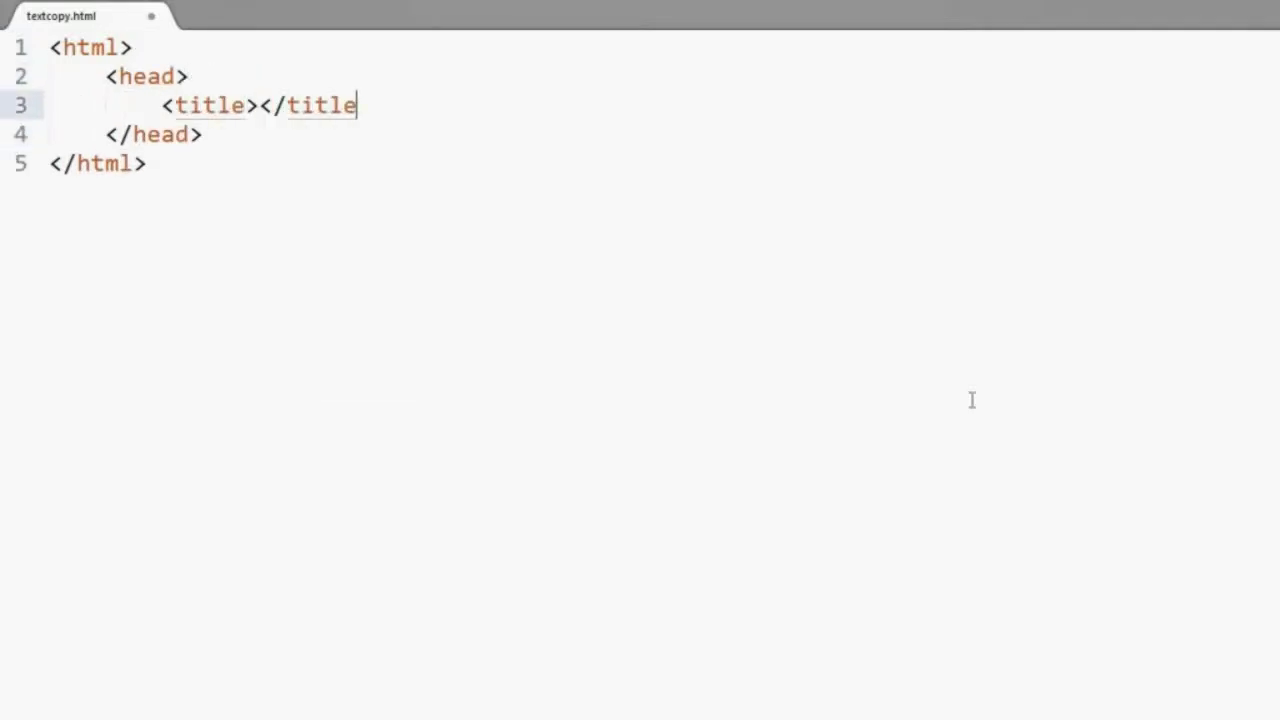
{"action": "type", "text": "copy-"}
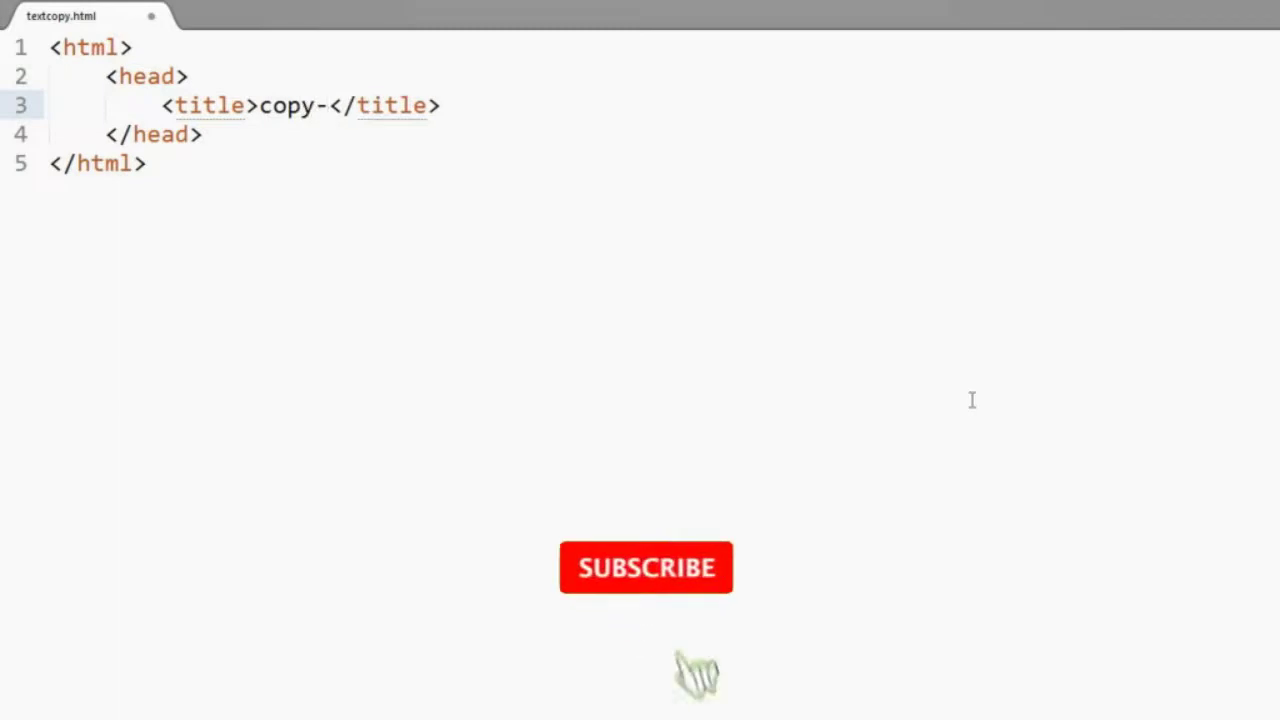
{"action": "type", "text": "clipboard"}
{"action": "type", "text": "<"}
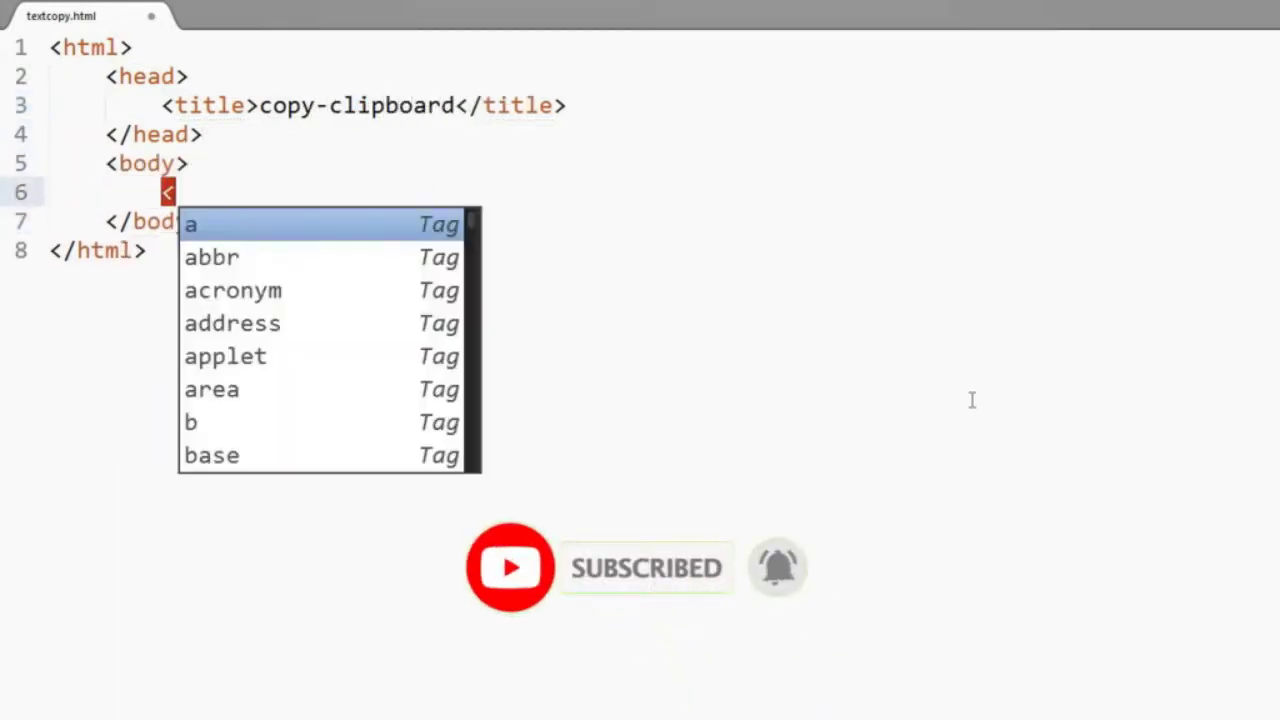
Add an <input type="text" id="input"> and a copytext button with onclick="copy" in the body.
{"action": "type", "text": "input type=>"}
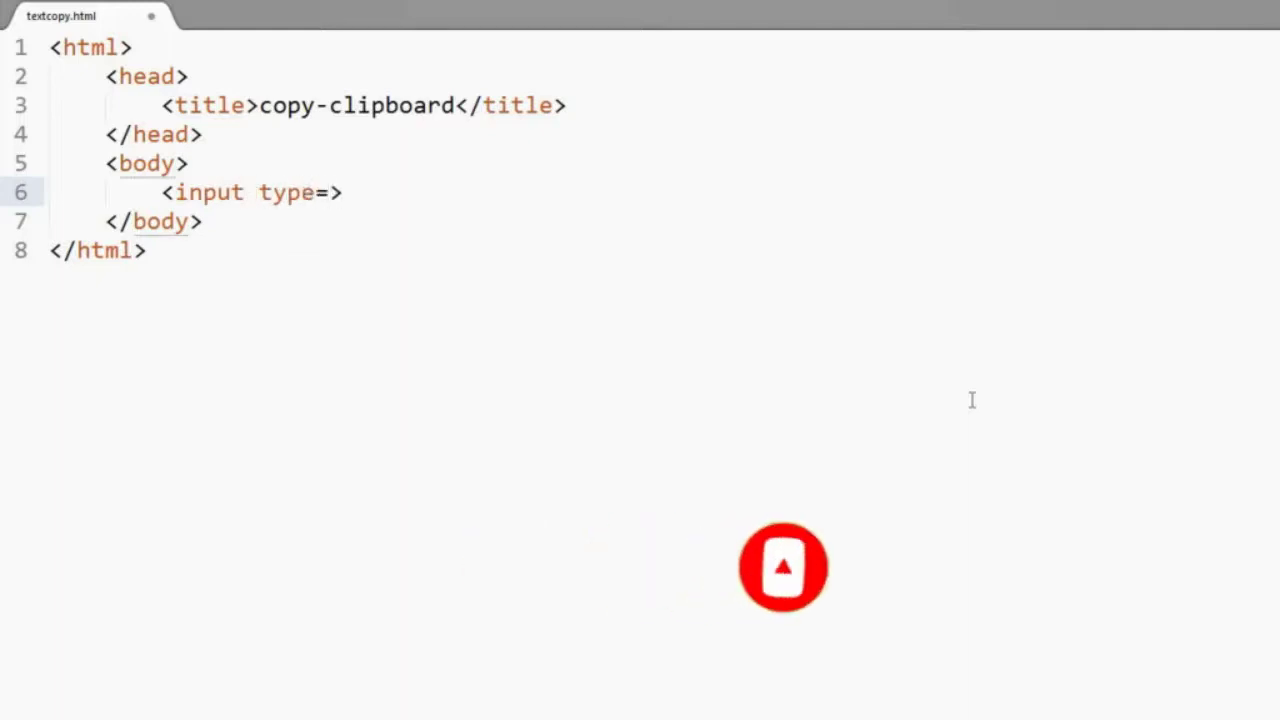
{"action": "type", "text": "\"text\" id=\"input\""}
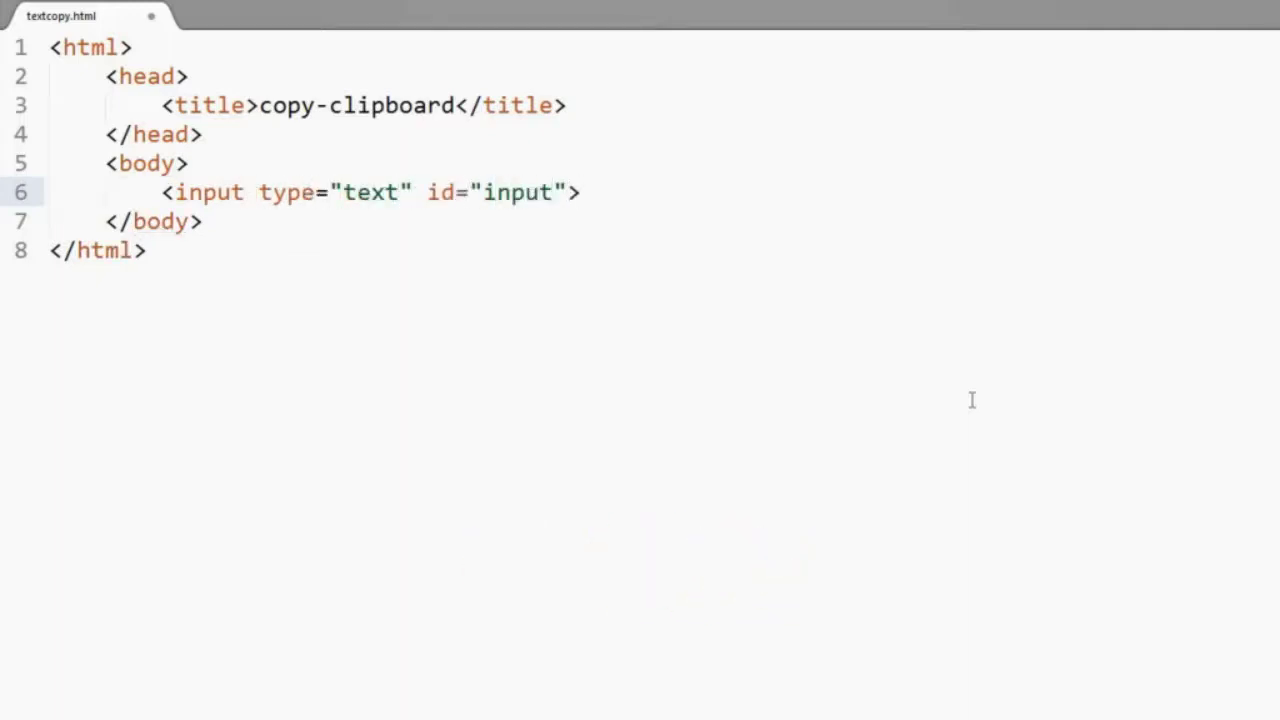
{"action": "type", "text": "<button>copytext</button>"}
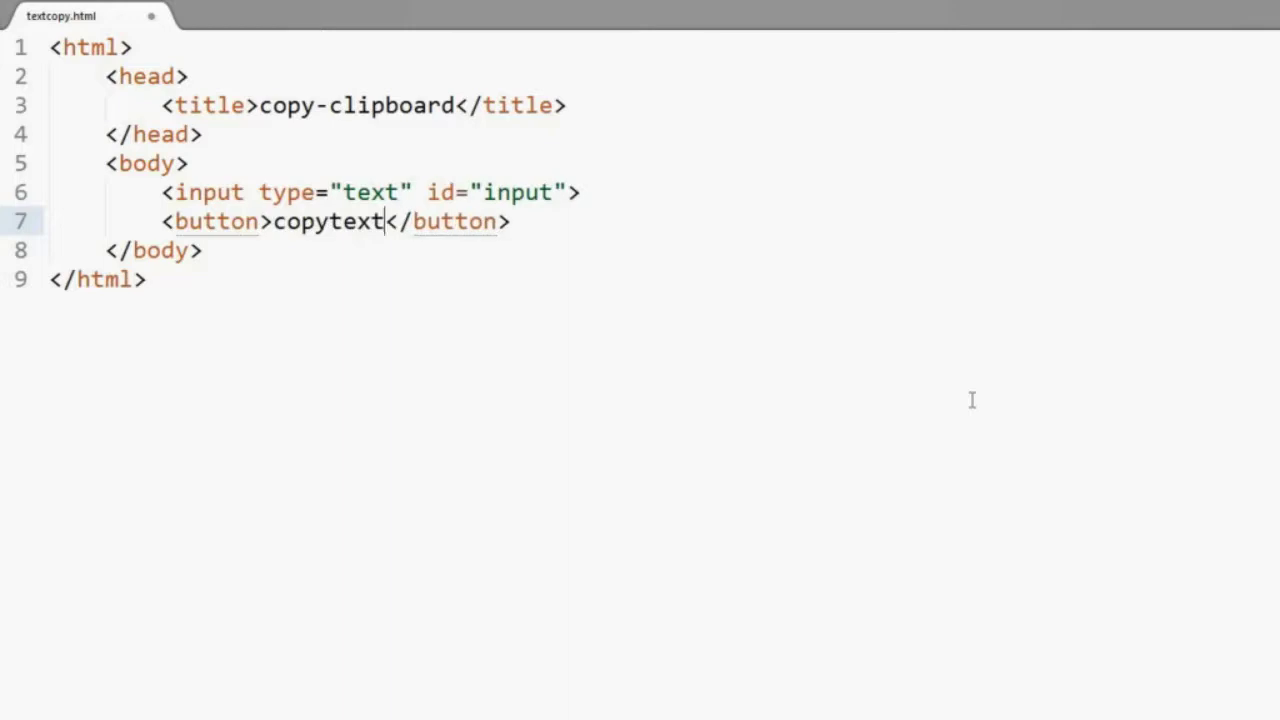
{"action": "type", "text": "onclick=\"copy"}
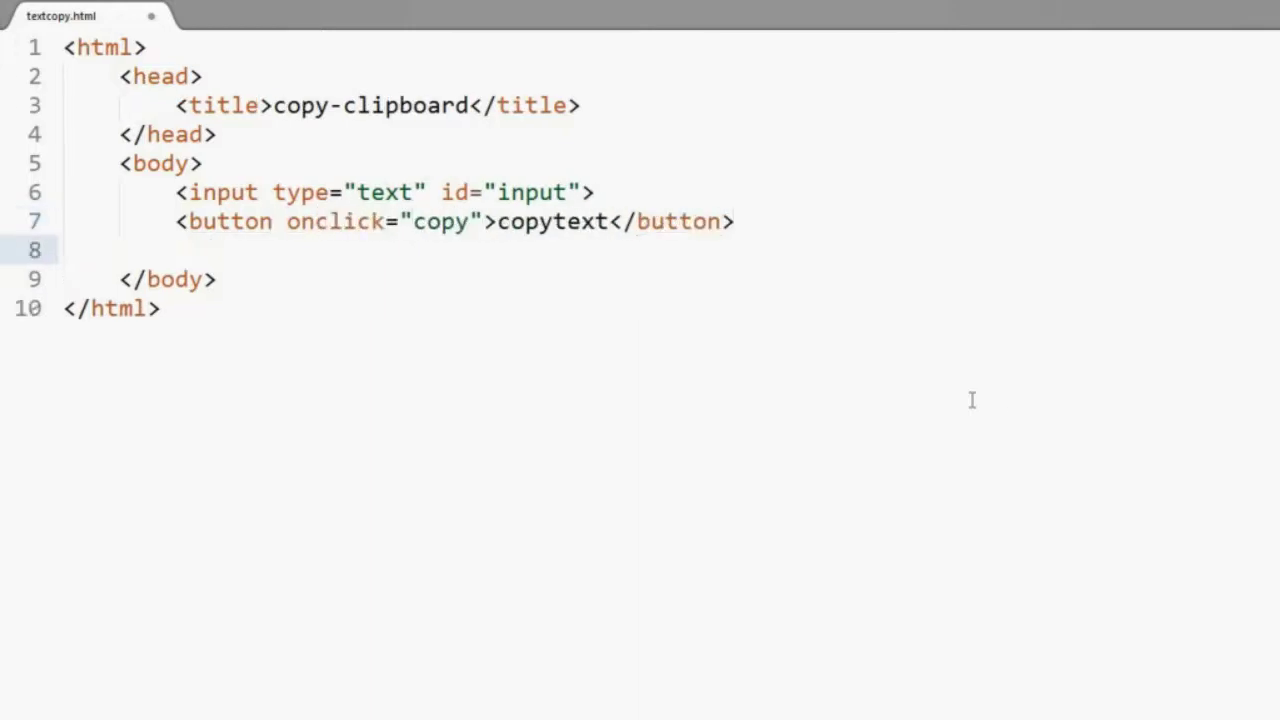
Add a script with function copy() using getElementById("input"), select() and document.execCommand("copy").
{"action": "type", "text": "<script></script>"}
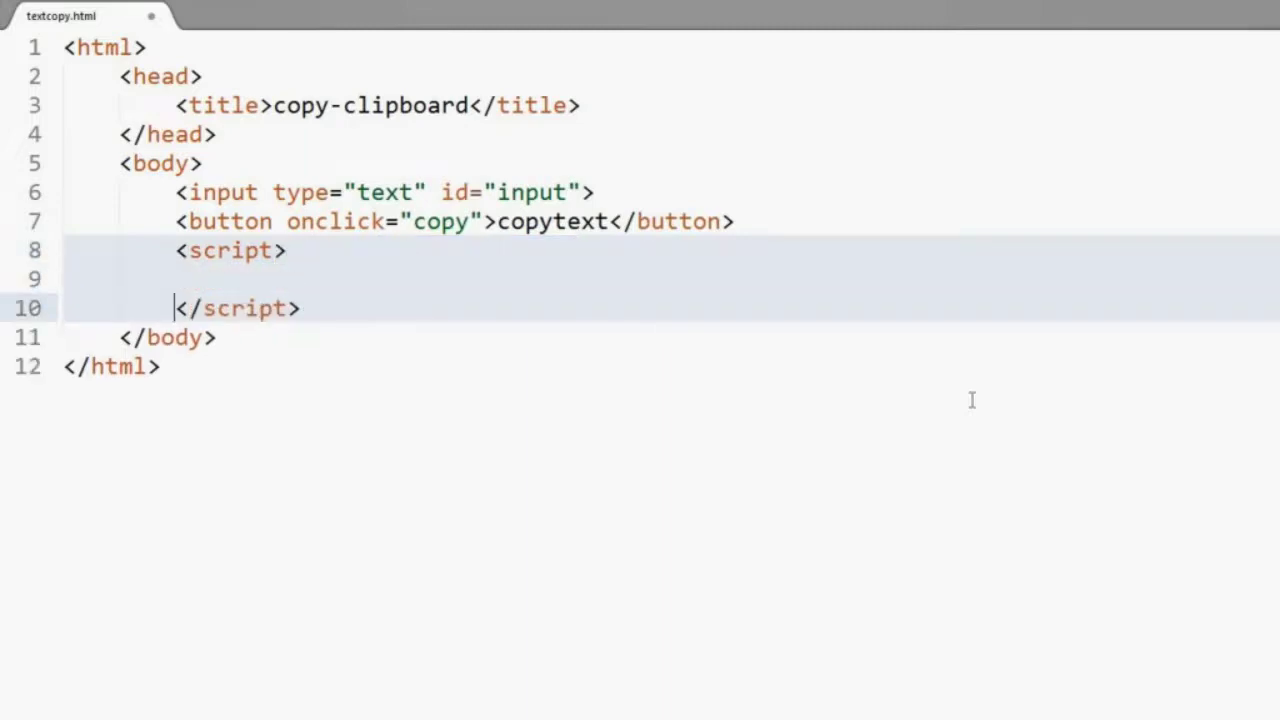
{"action": "type", "text": "function"}
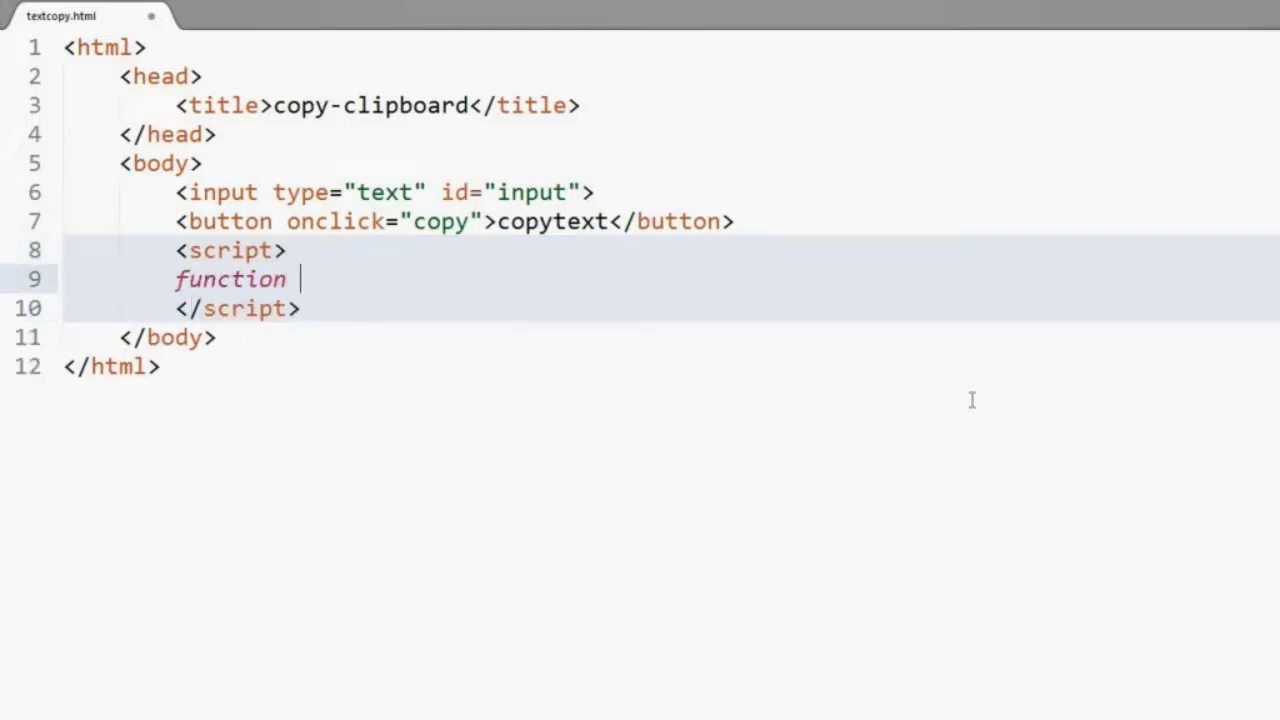
{"action": "type", "text": "copy(){"}
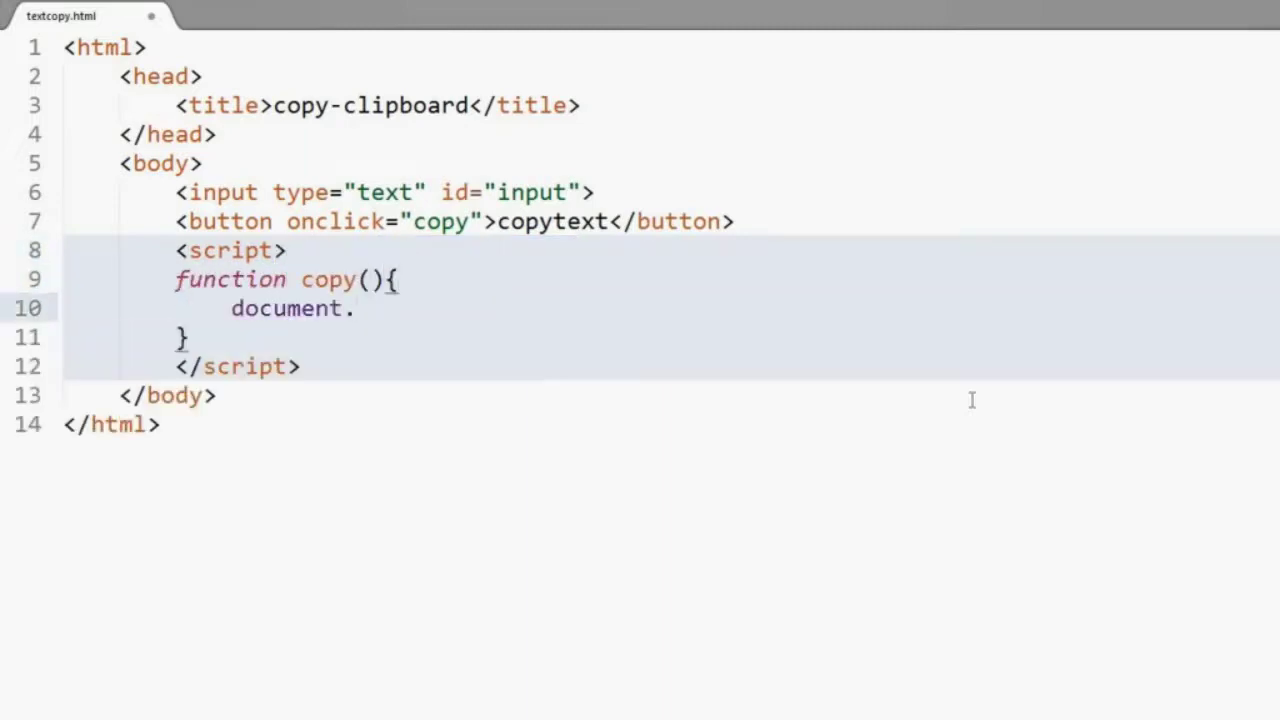
{"action": "type", "text": "getElementById(\"\")"}
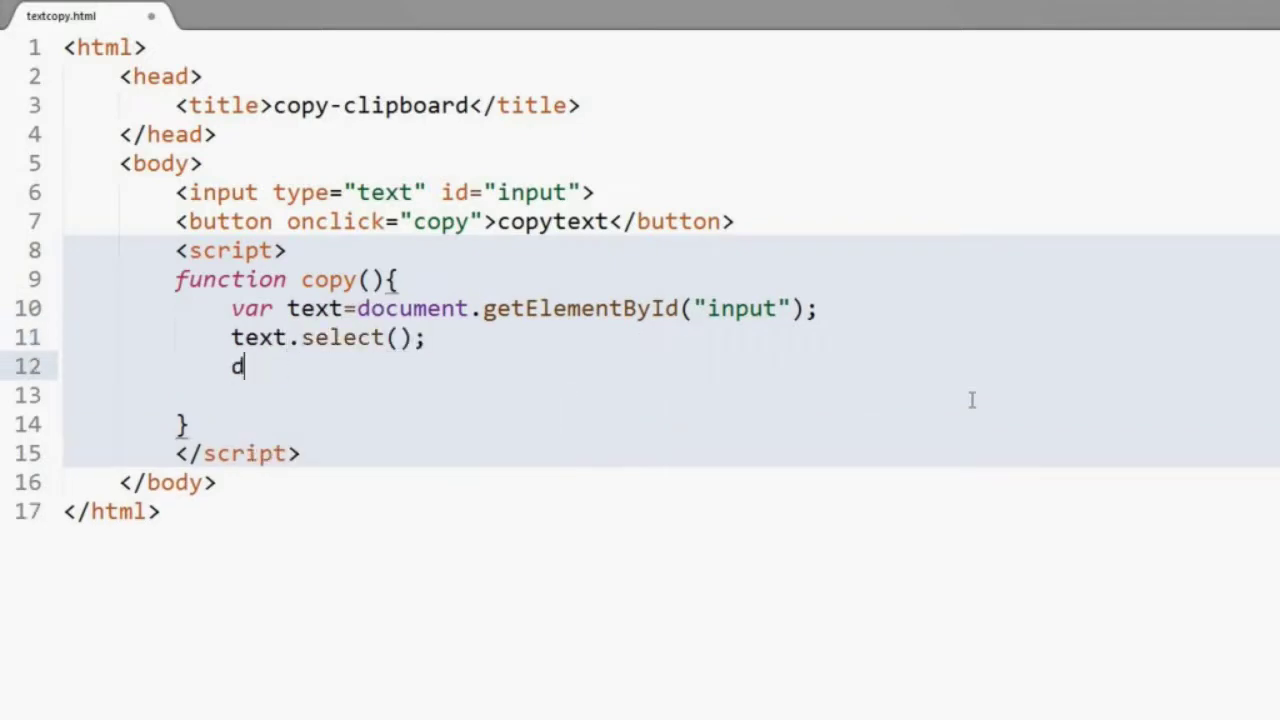
{"action": "type", "text": "ocument.execCommand(\"copy\");"}
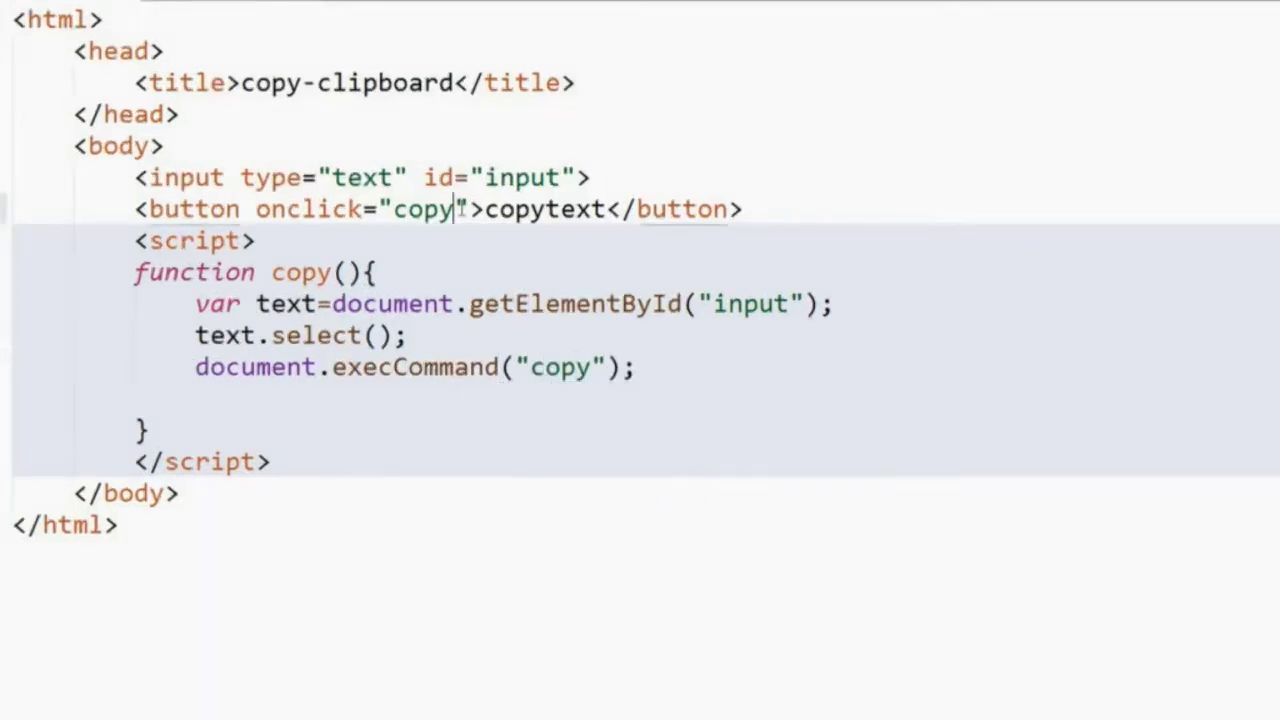
{"action": "type", "text": "()"}
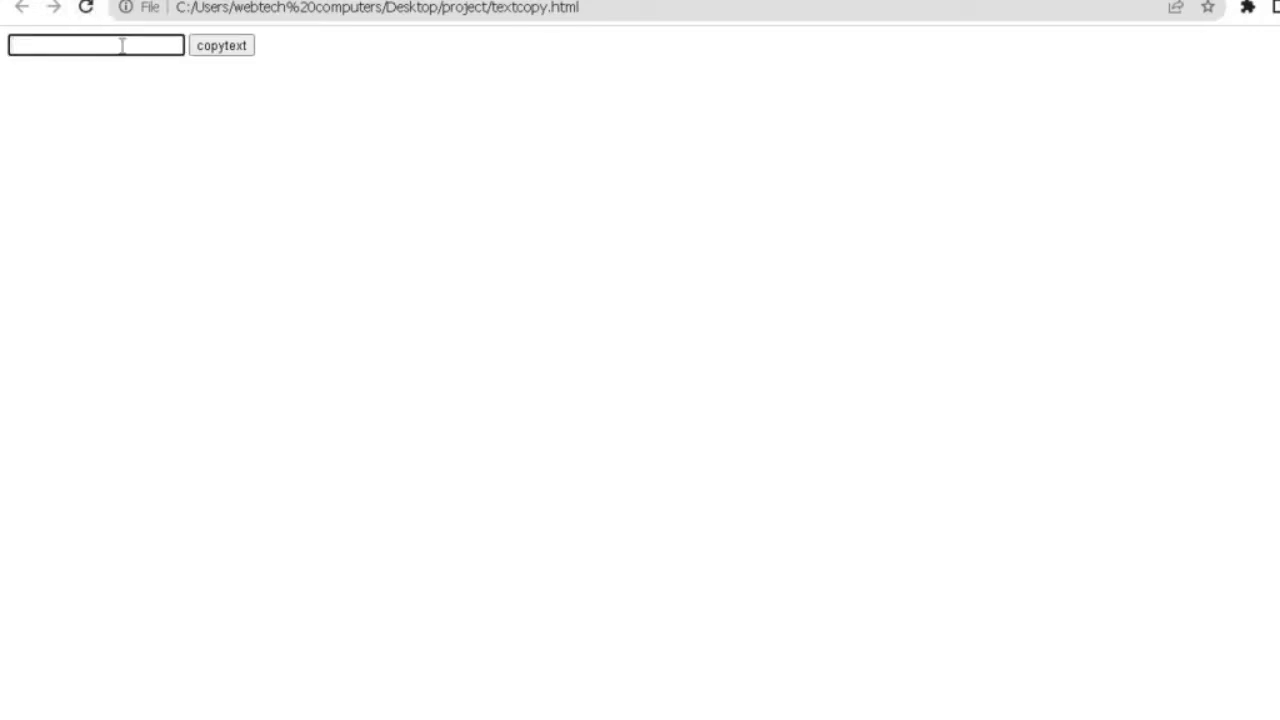
Focus the text field in Chrome and paste the clipboard contents via its context menu.
{"action": "left_click", "coordinate": [220, 44]}
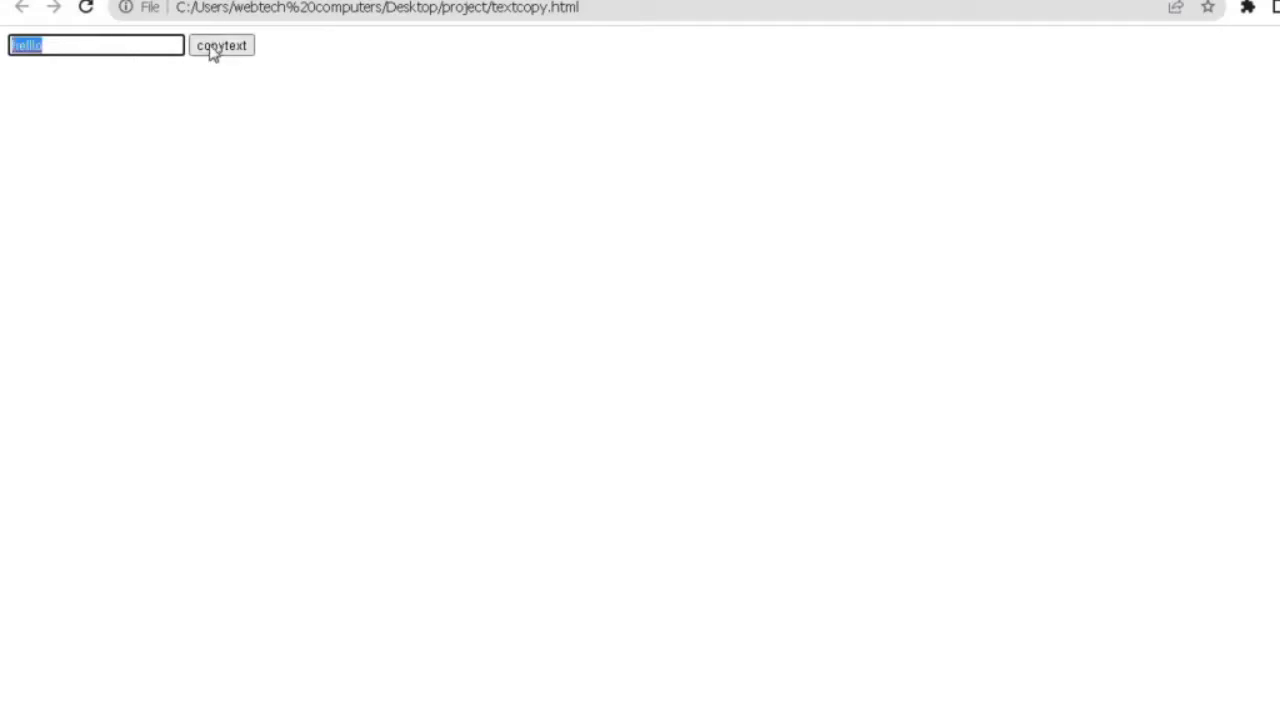
{"action": "right_click", "coordinate": [96, 44]}
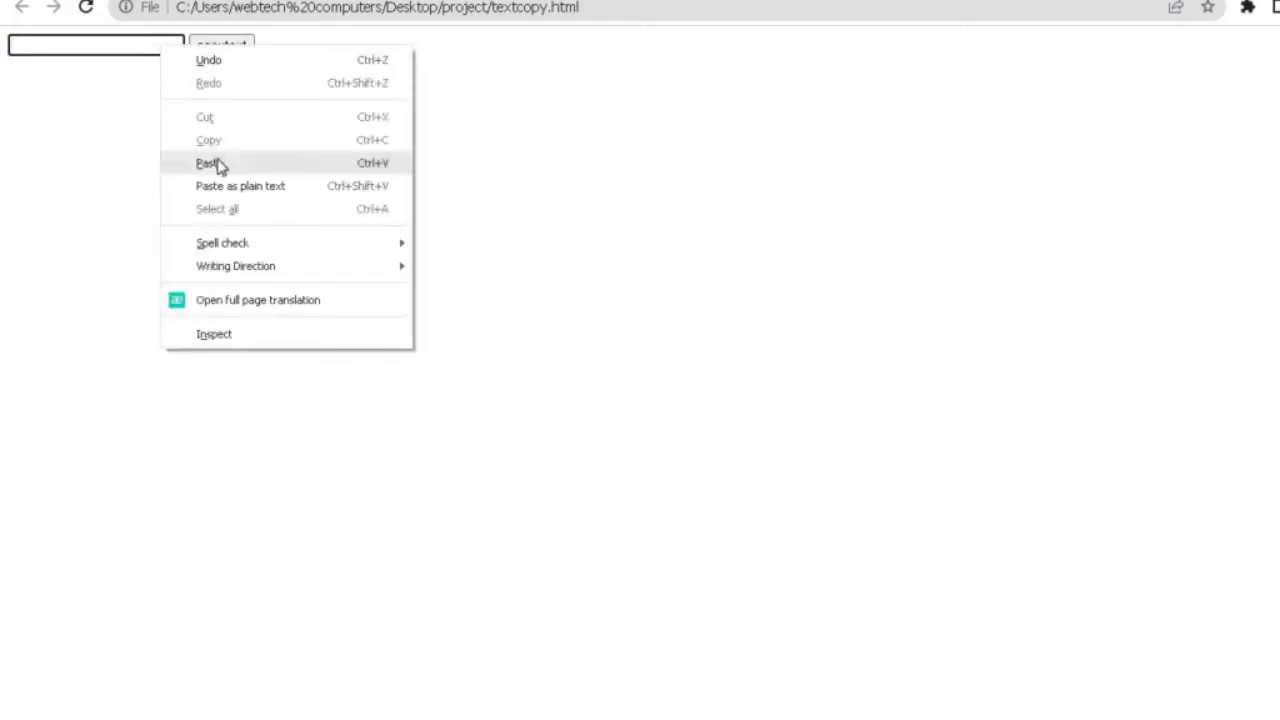
{"action": "left_click", "coordinate": [208, 162]}
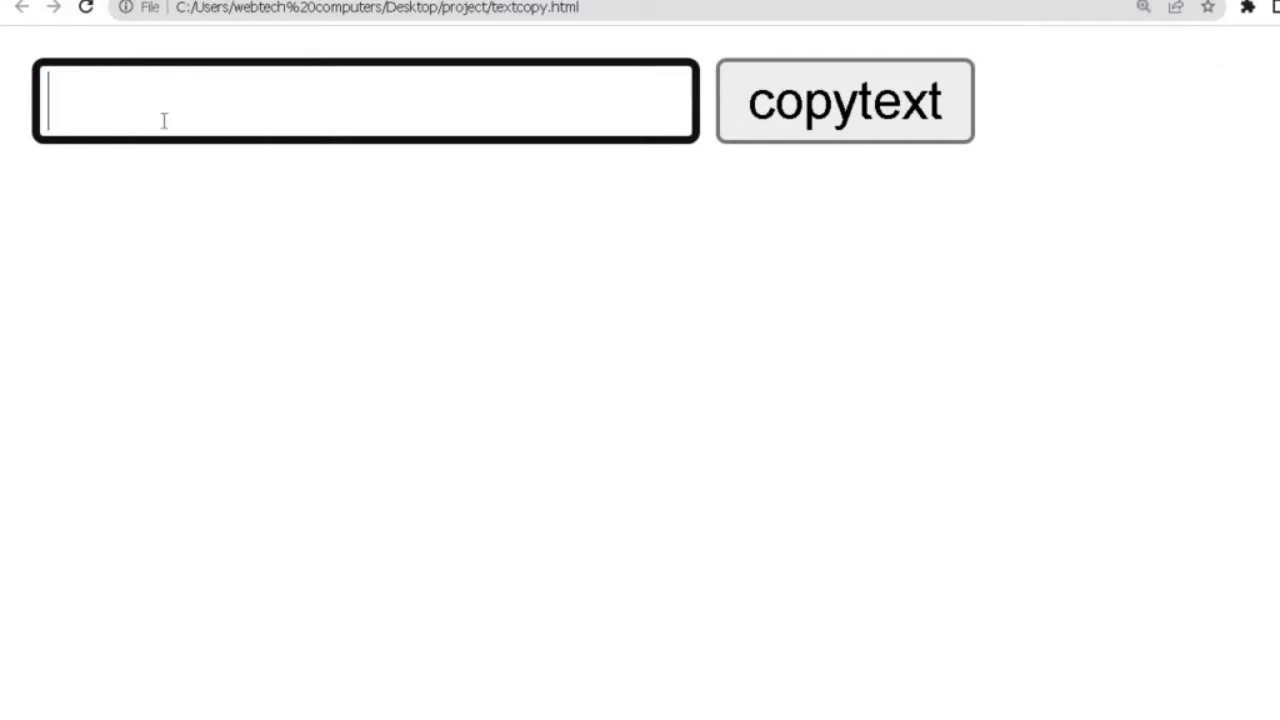
Enter 'please subscribe', copy it with copytext, paste it back, and delete the last character.
{"action": "type", "text": "please sub"}
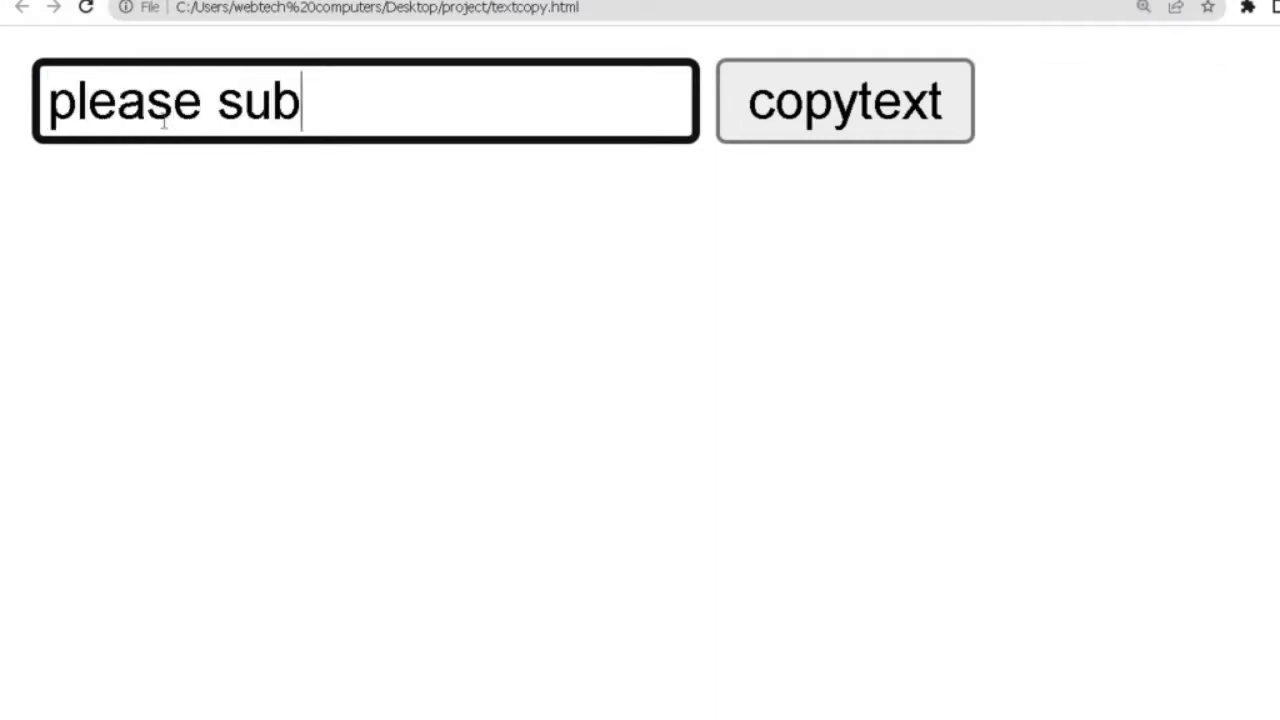
{"action": "type", "text": "scribe"}
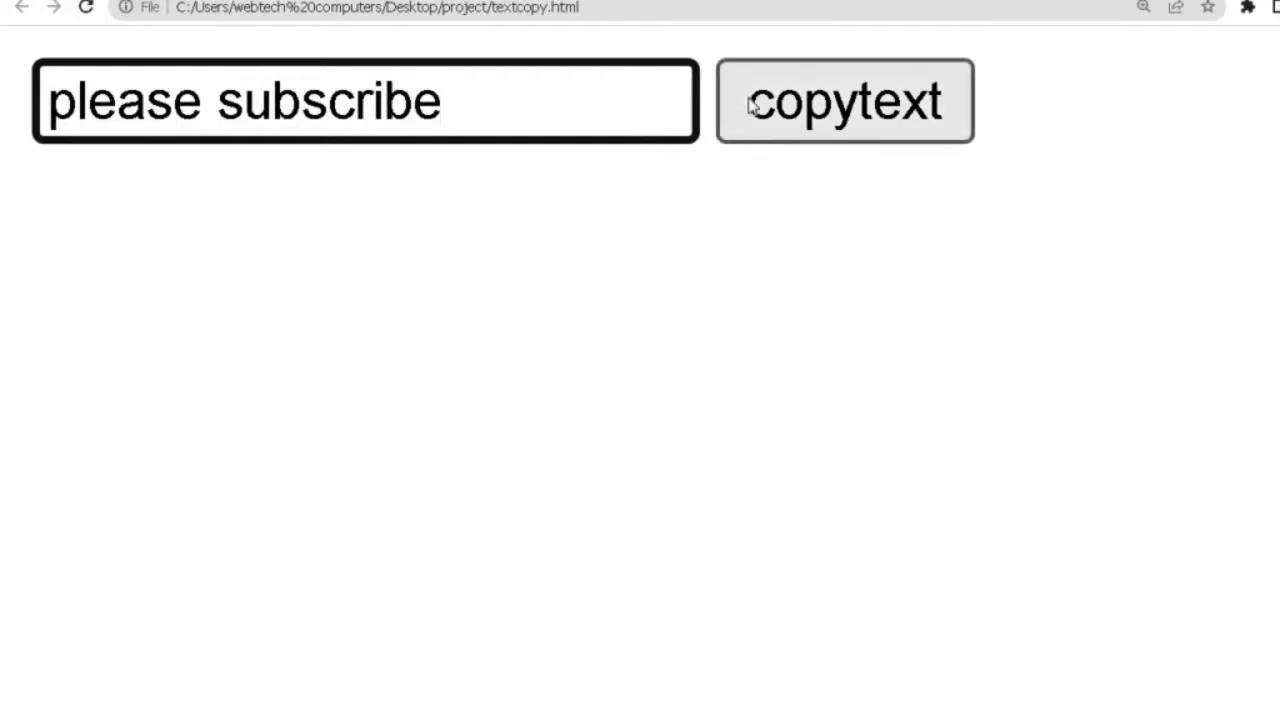
{"action": "left_click", "coordinate": [844, 100]}
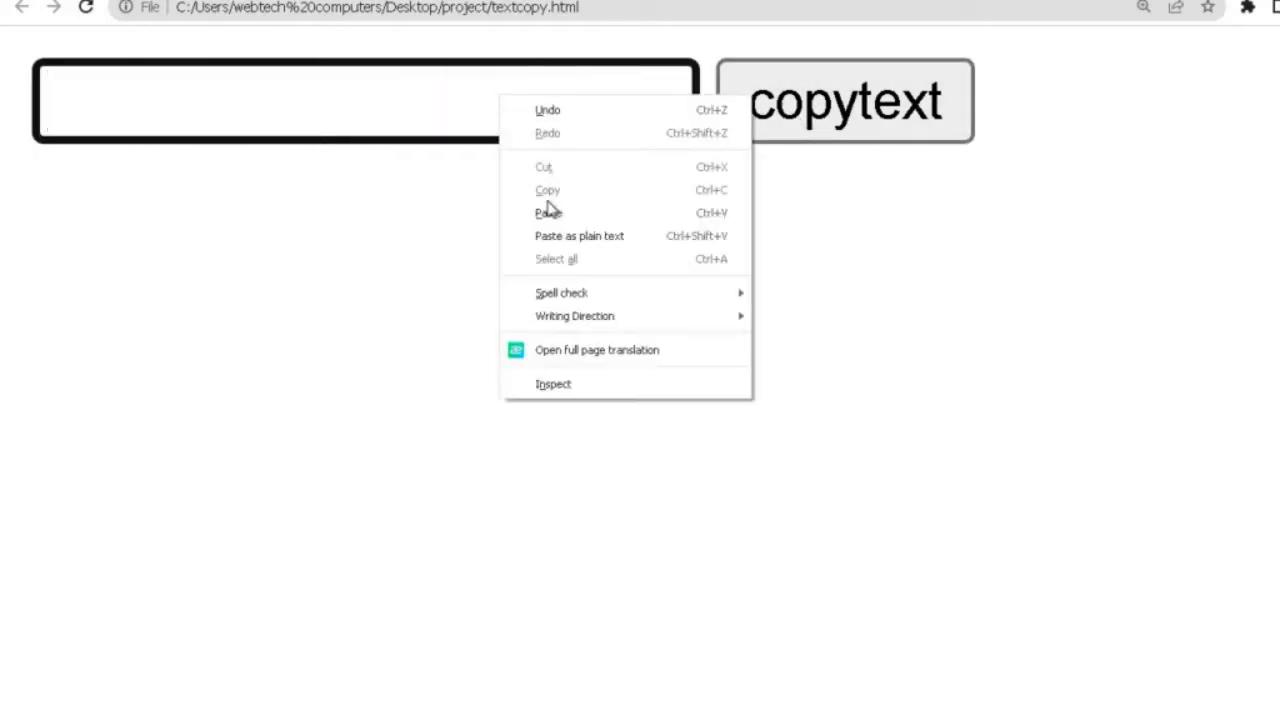
{"action": "left_click", "coordinate": [548, 212]}
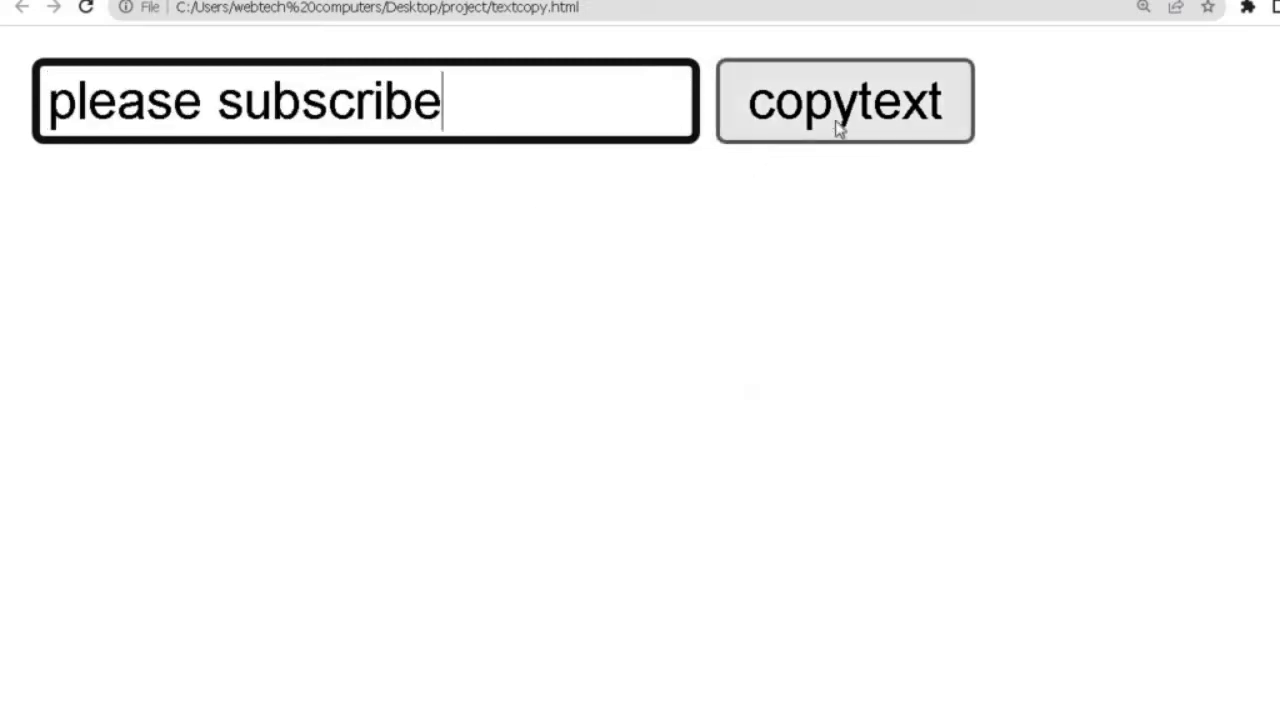
{"action": "key", "text": "Backspace"}
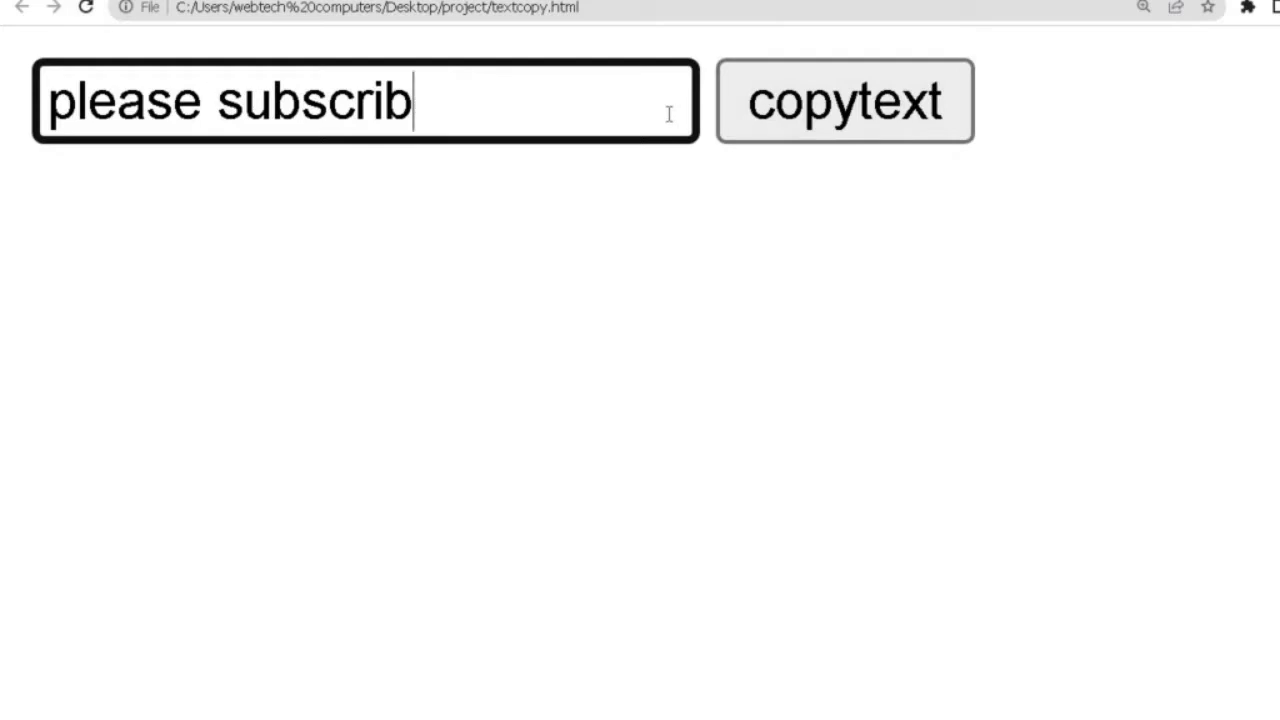